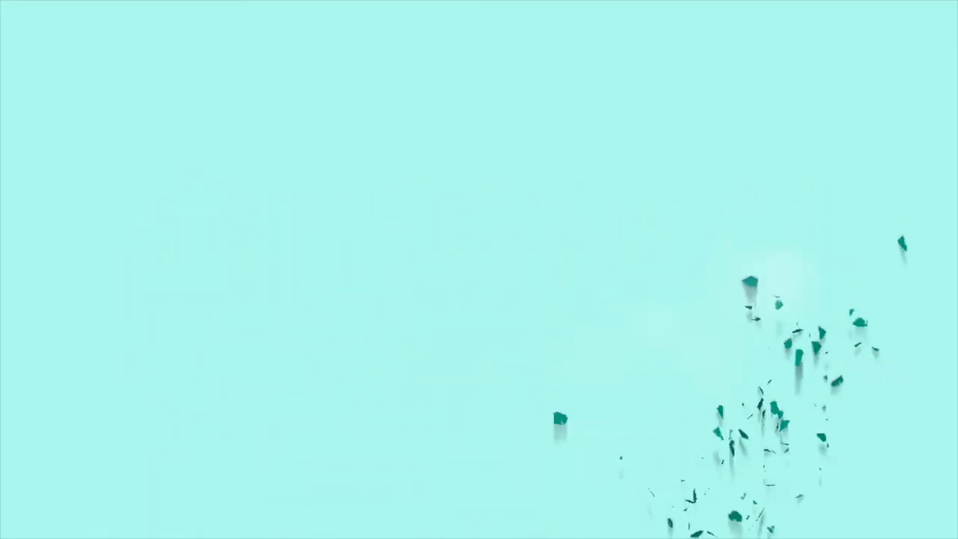
- Show the instruction: for each picture, find a matching group on YOUR keyboard
{"action": "type", "text": "Each picture will have a group"}
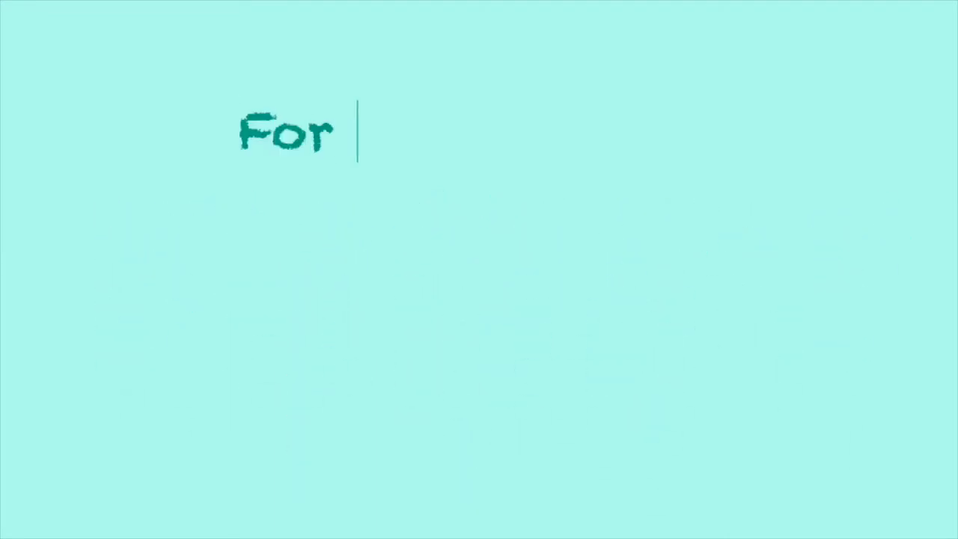
{"action": "type", "text": "each picture, find a ma"}
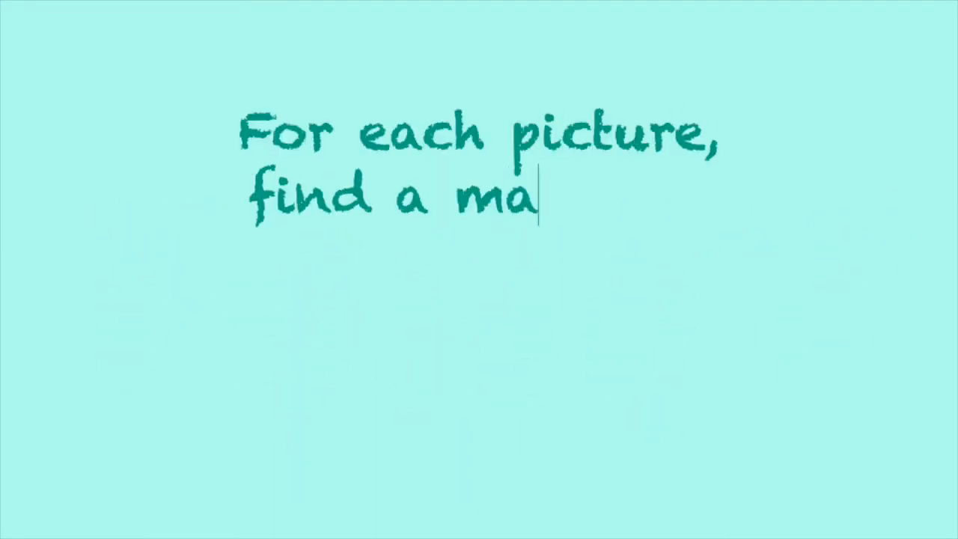
{"action": "type", "text": "tching group on YOUR keyboard a"}
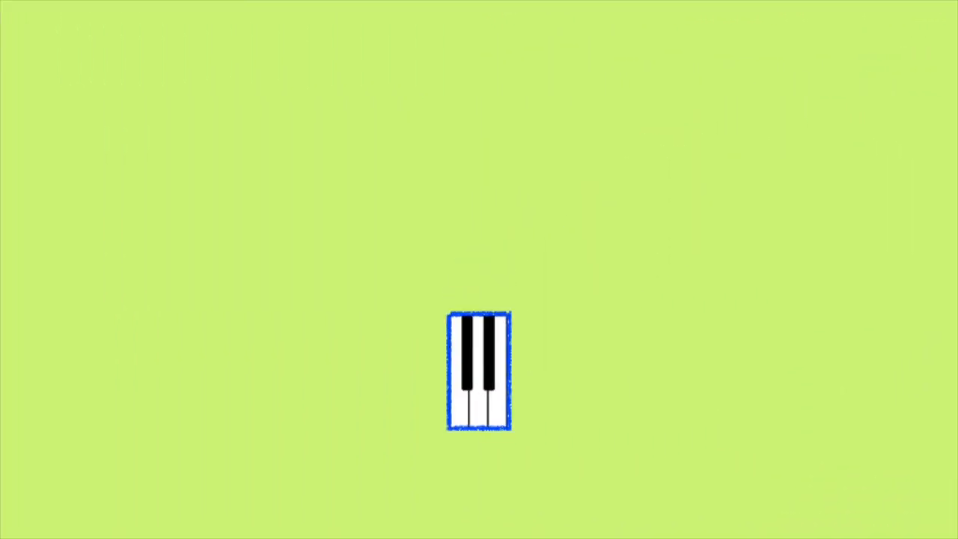
- Move the two-black-key picture across the green screen to its lower-right spot
{"action": "left_click_drag", "start_coordinate": [480, 372], "coordinate": [268, 269]}
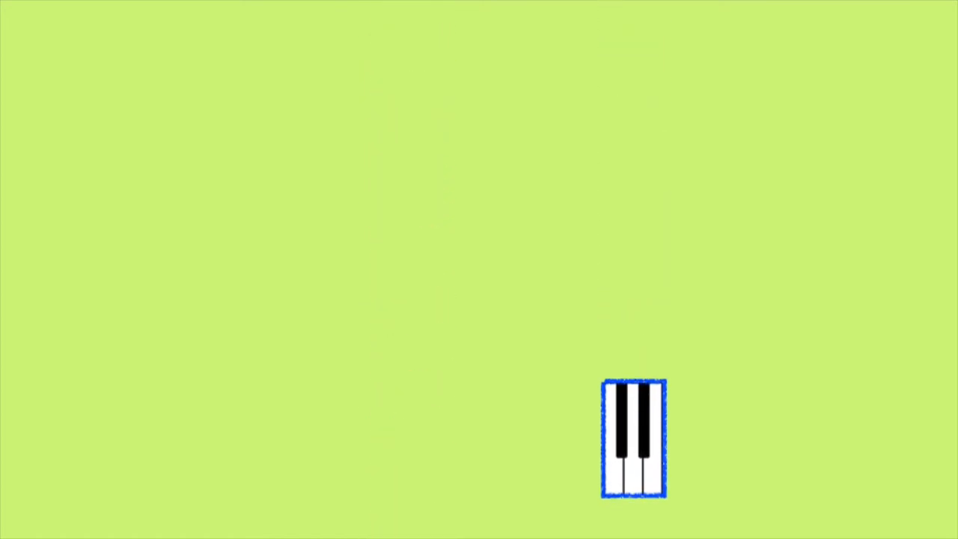
{"action": "left_click_drag", "start_coordinate": [633, 437], "coordinate": [584, 307]}
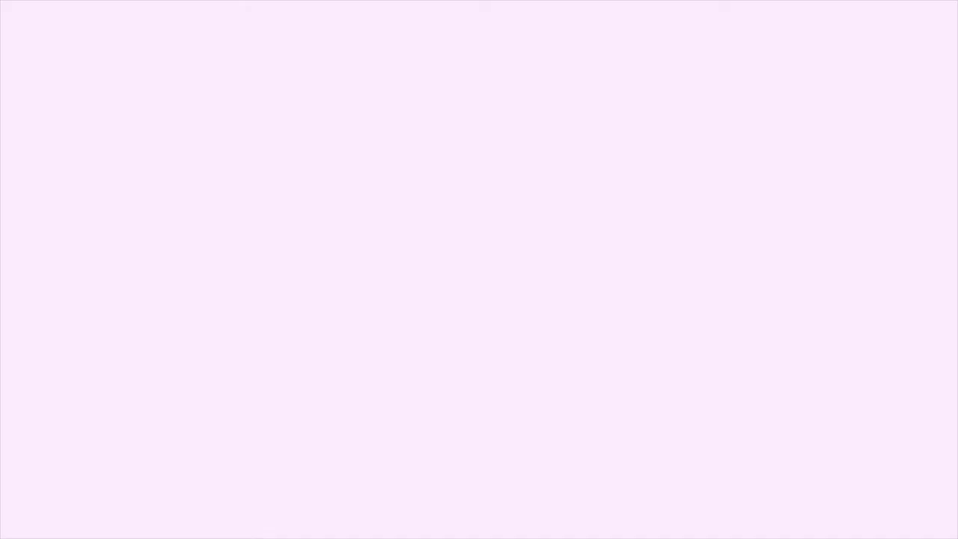
- Begin the pink-screen instruction 'USE BOTH HANDS TO MAT…'
{"action": "type", "text": "USE BOTH HANDS TO MAT"}
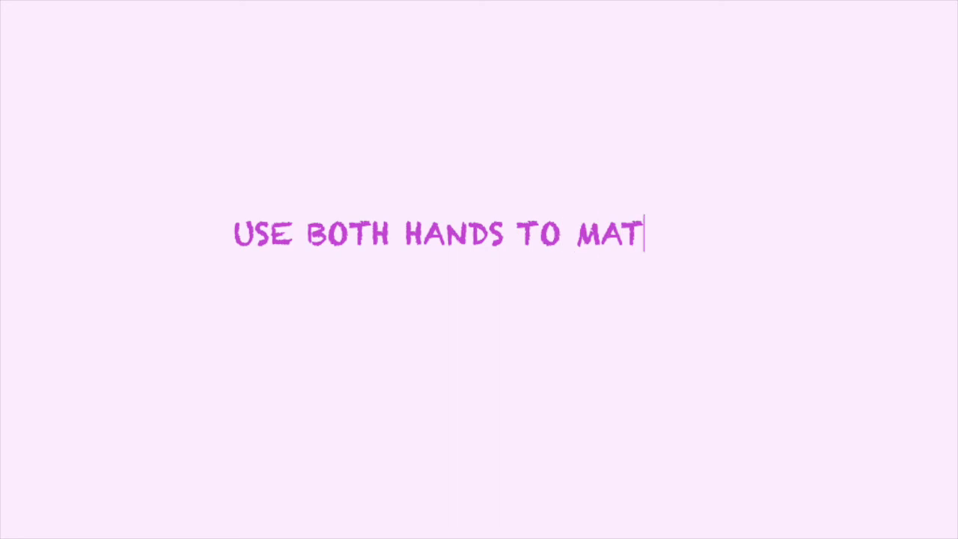